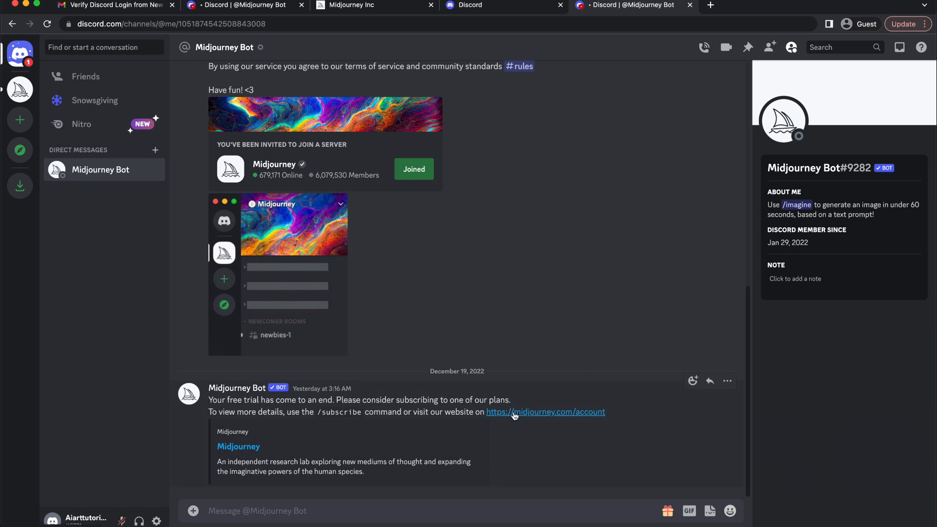
Follow the midjourney.com/account link from the bot's message, confirming the Hold Up dialog
left_click(545, 412)
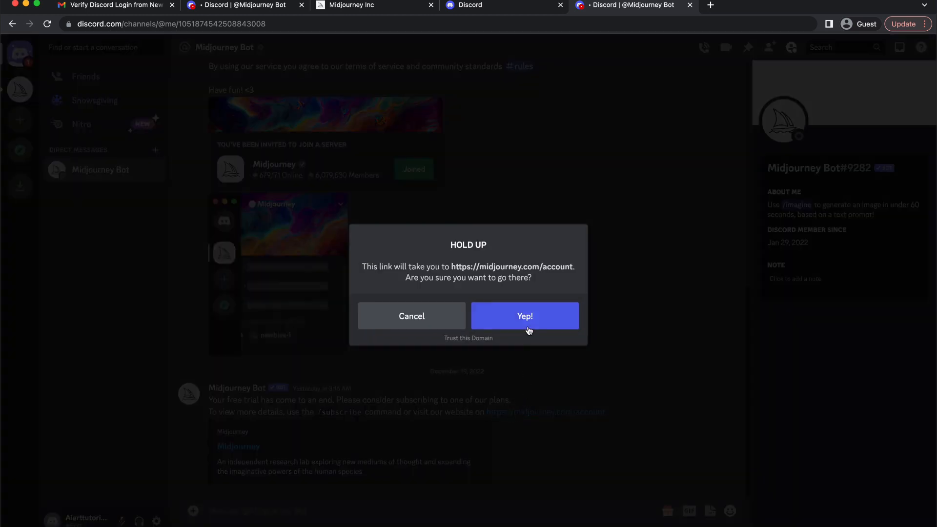
left_click(524, 316)
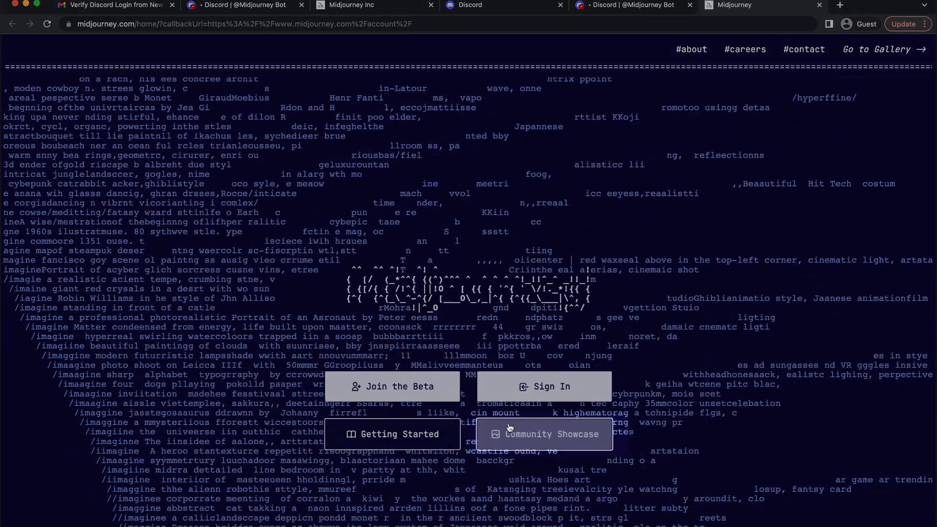
Sign in to Midjourney with the Discord account and authorize Midjourney Bot access
left_click(543, 435)
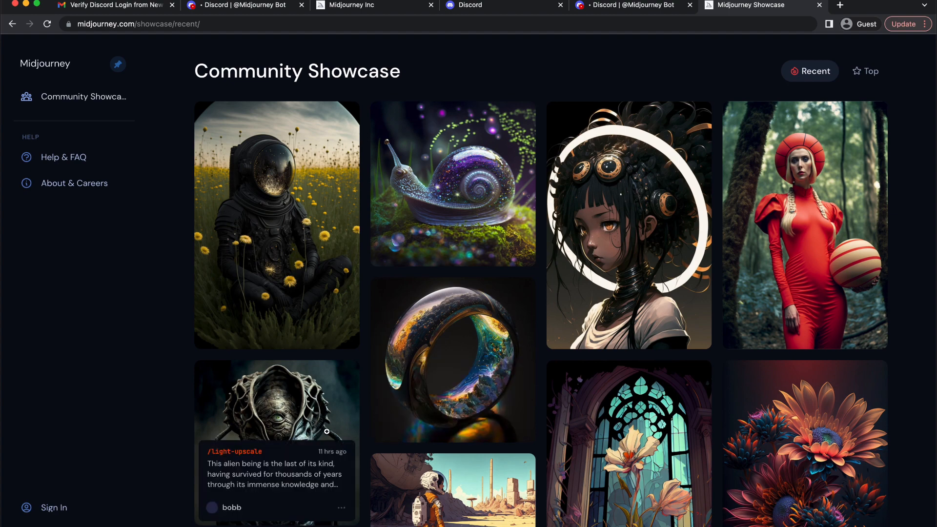
mouse_move(186, 472)
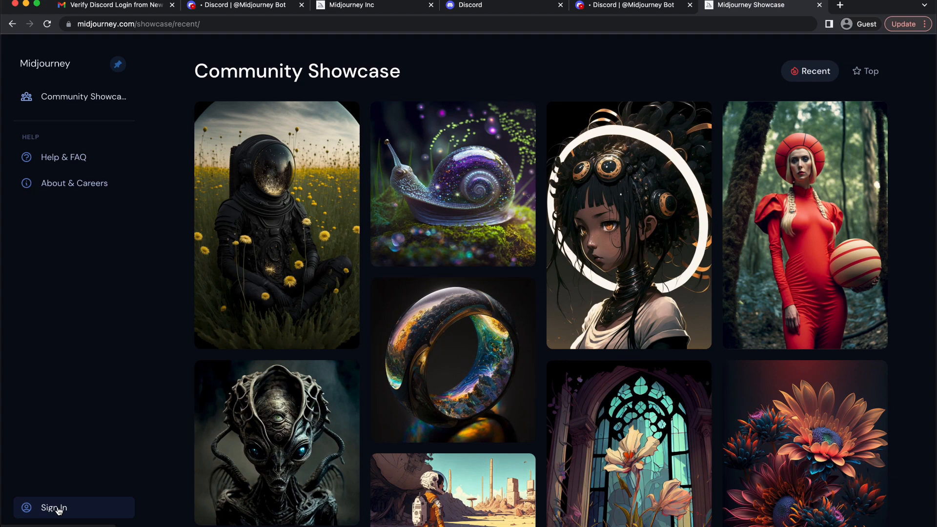
left_click(52, 508)
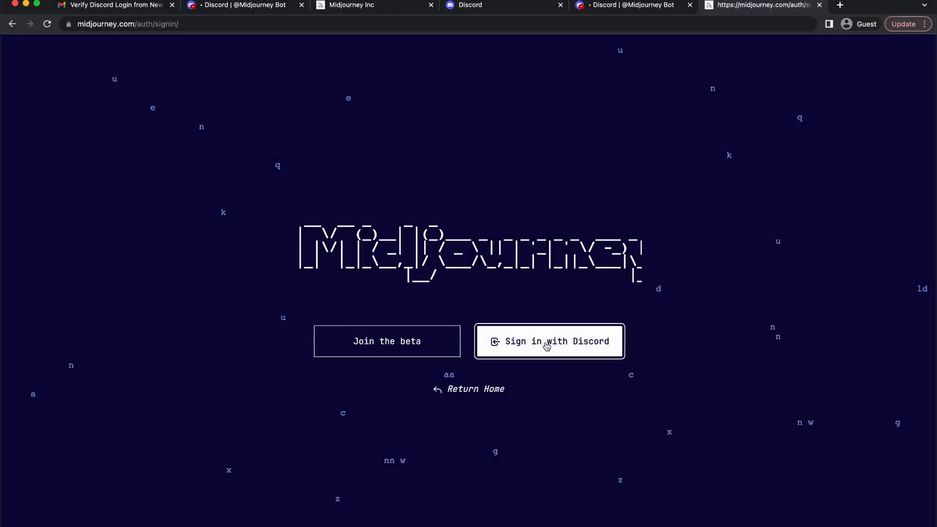
left_click(548, 342)
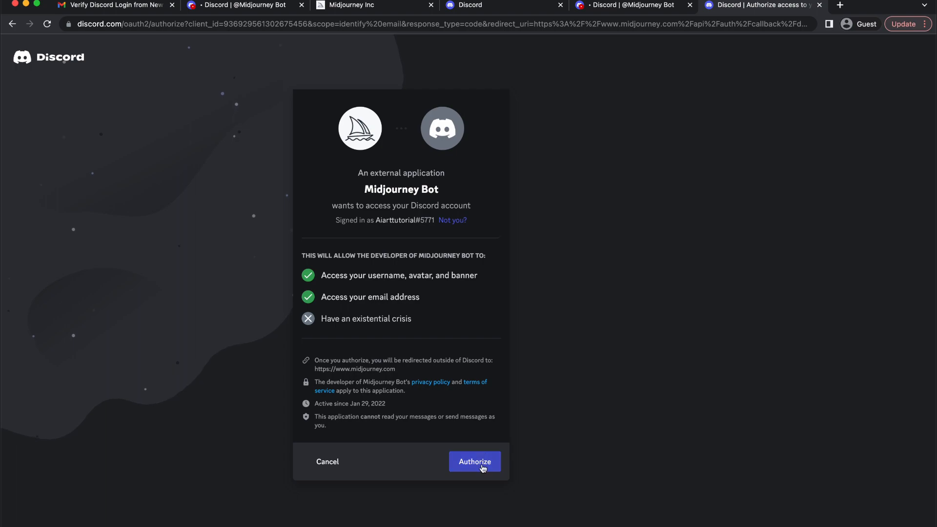
left_click(475, 462)
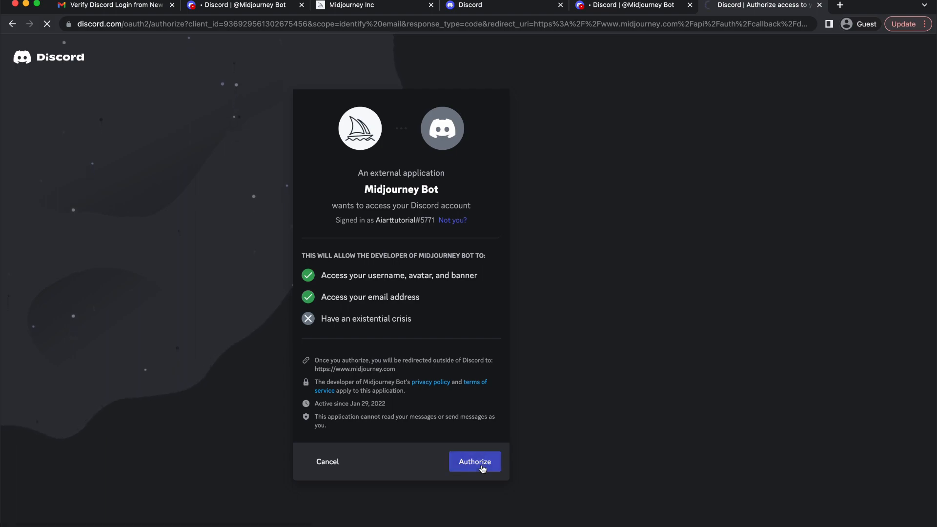
left_click(474, 462)
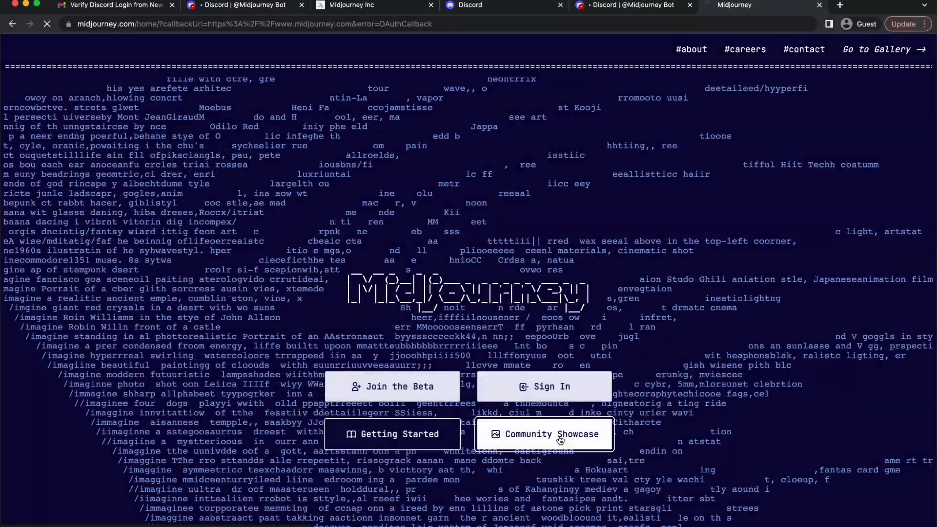
Go to Manage Sub and view the Basic, Standard and Pro plan cards
left_click(543, 433)
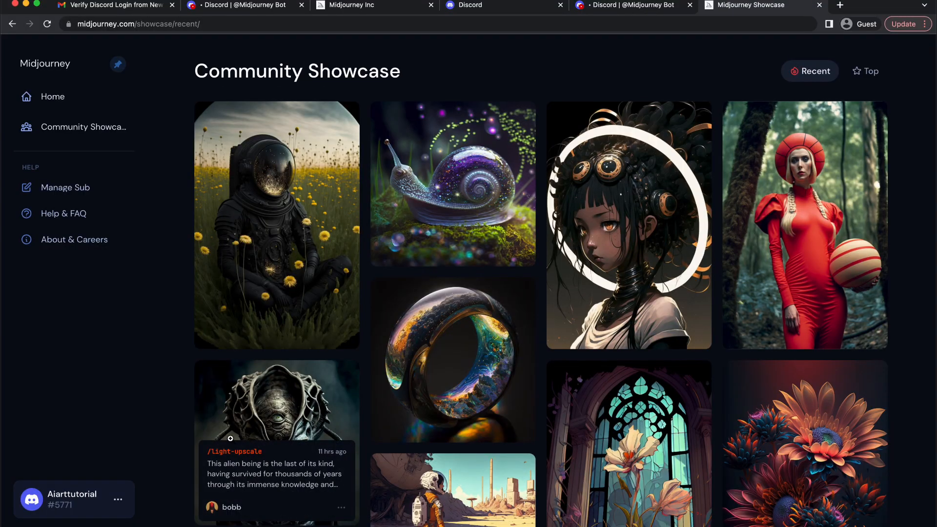
left_click(118, 500)
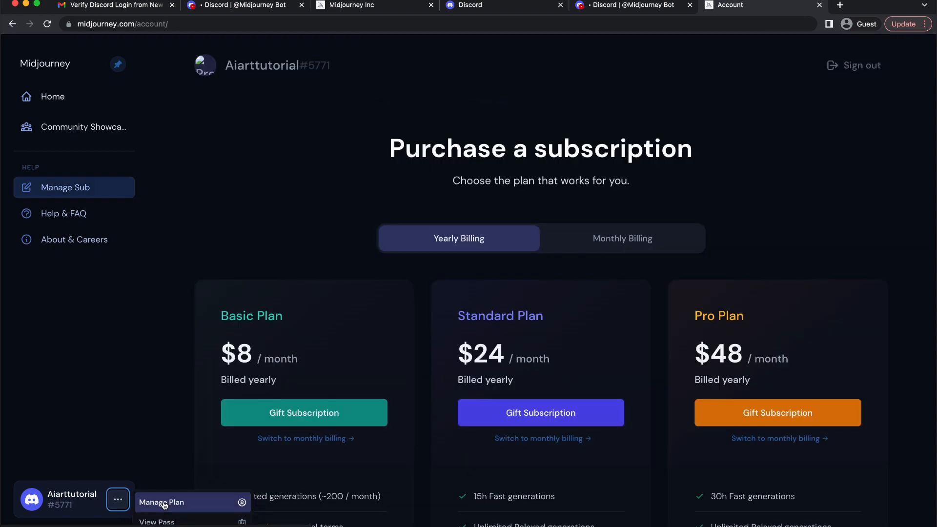
left_click(184, 348)
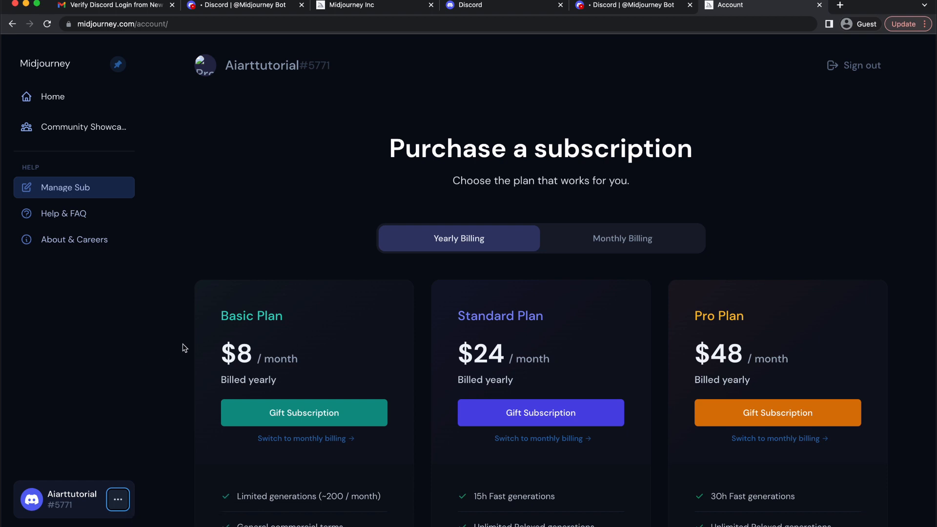
scroll("down", 3)
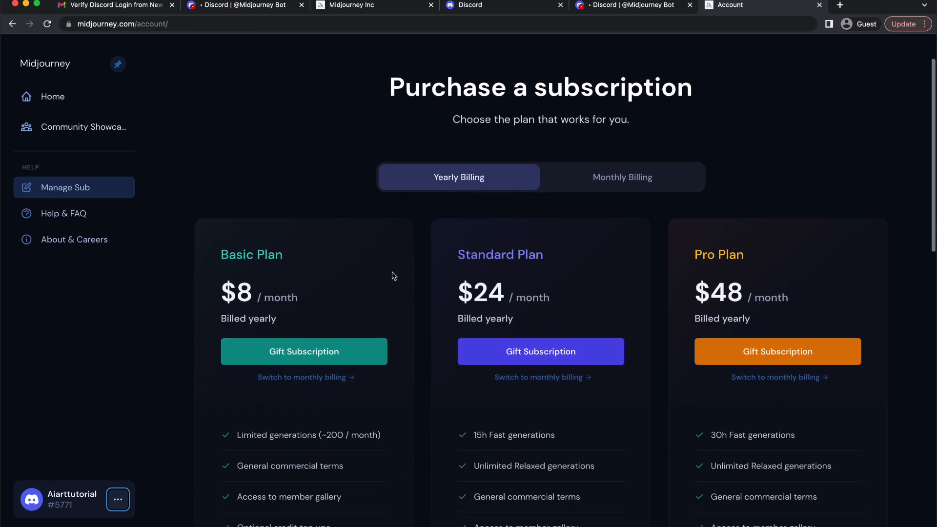
scroll("down", 3)
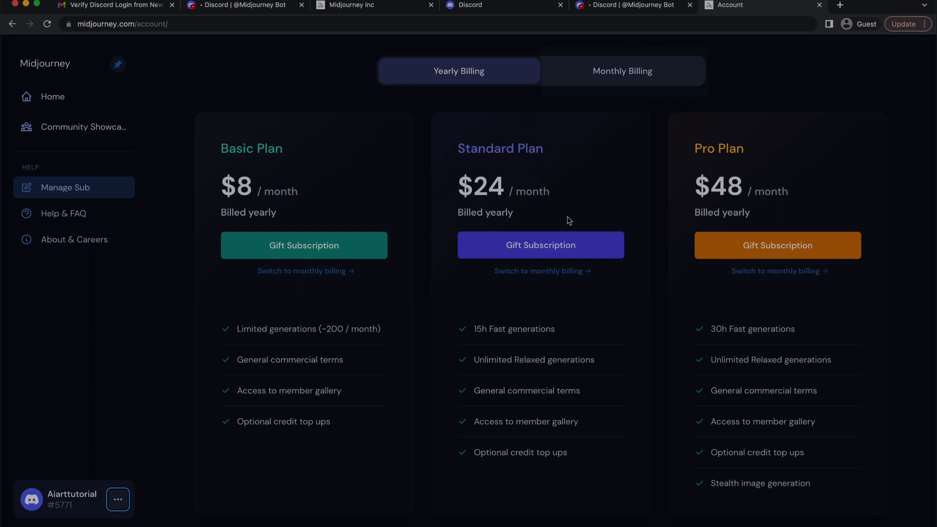
Switch to monthly billing and check out the Basic Plan until payment succeeds
left_click(622, 70)
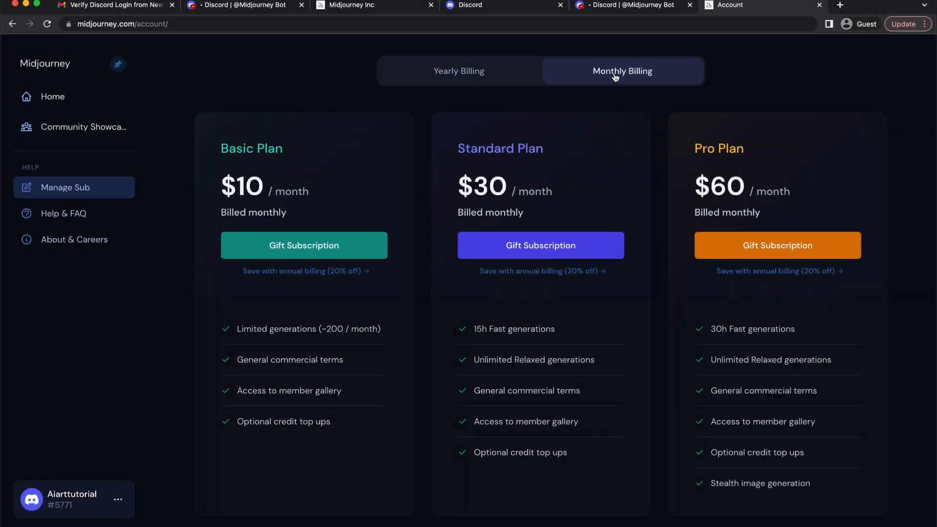
mouse_move(426, 240)
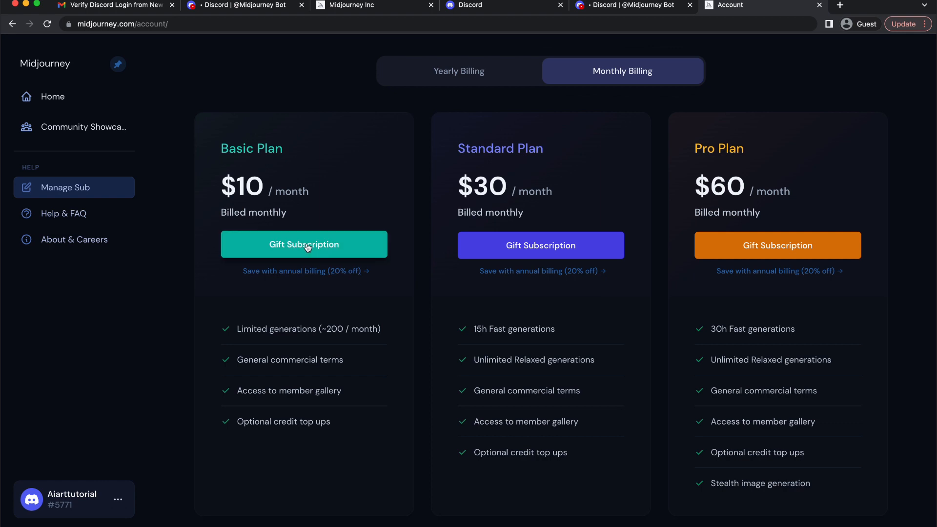
left_click(304, 244)
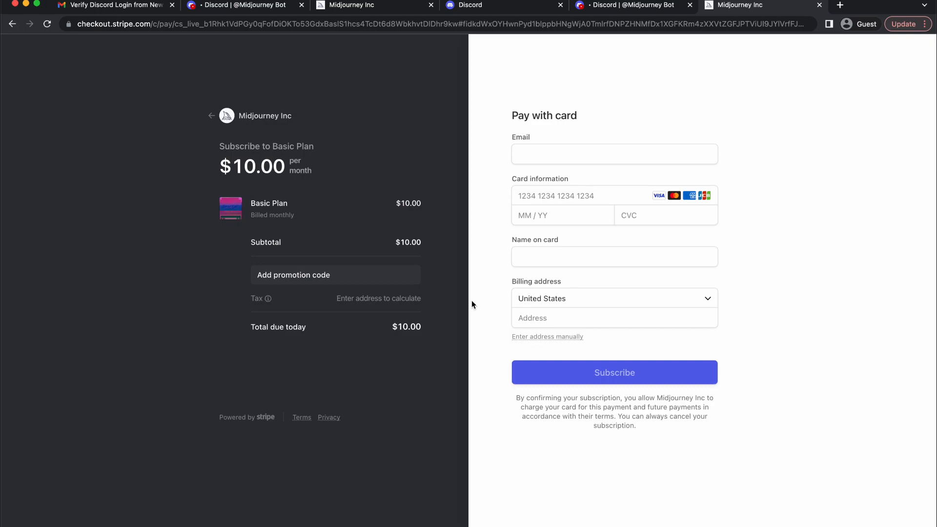
left_click(614, 372)
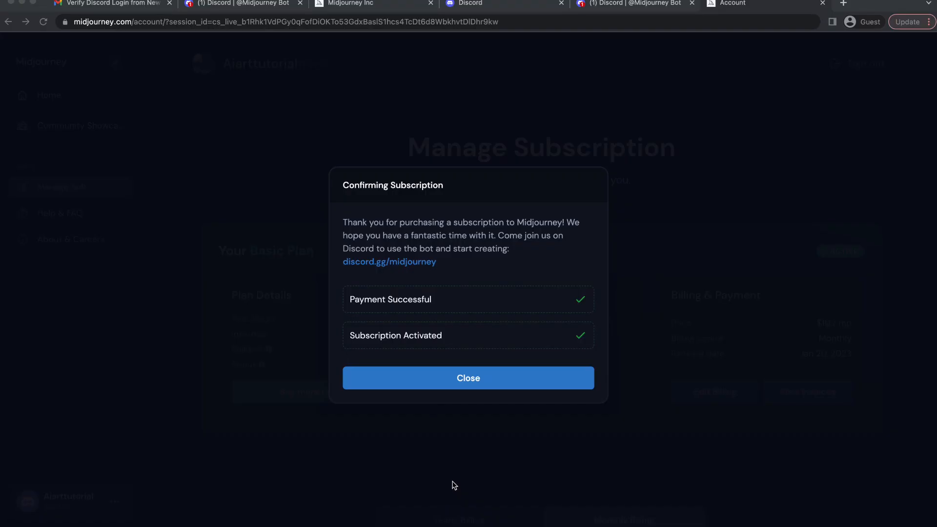
mouse_move(469, 447)
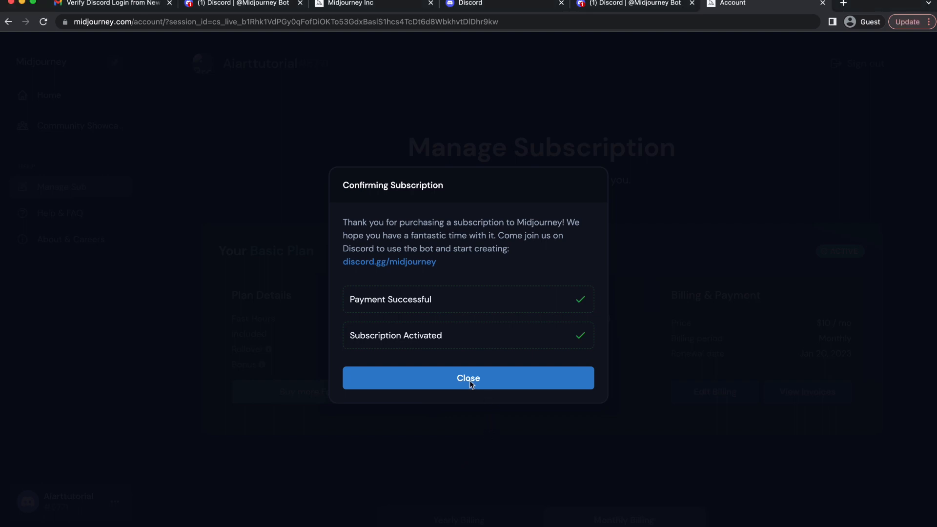
Dismiss the confirmation and review the account page showing Basic Plan active at $10/month
left_click(467, 378)
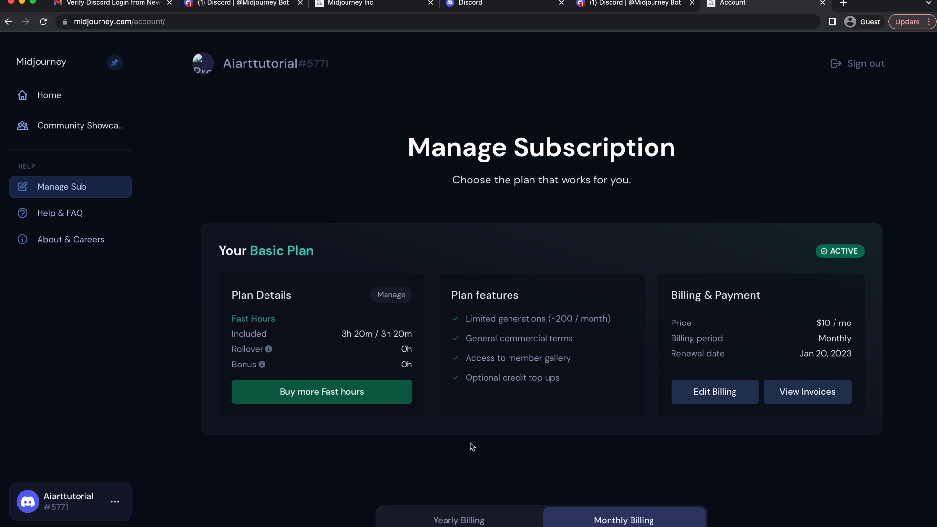
scroll("down", 3)
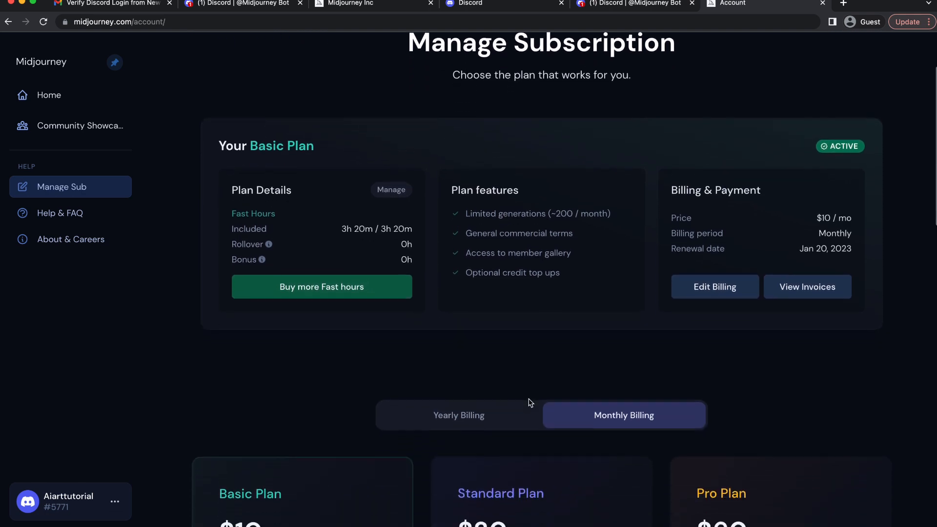
scroll("down", 3)
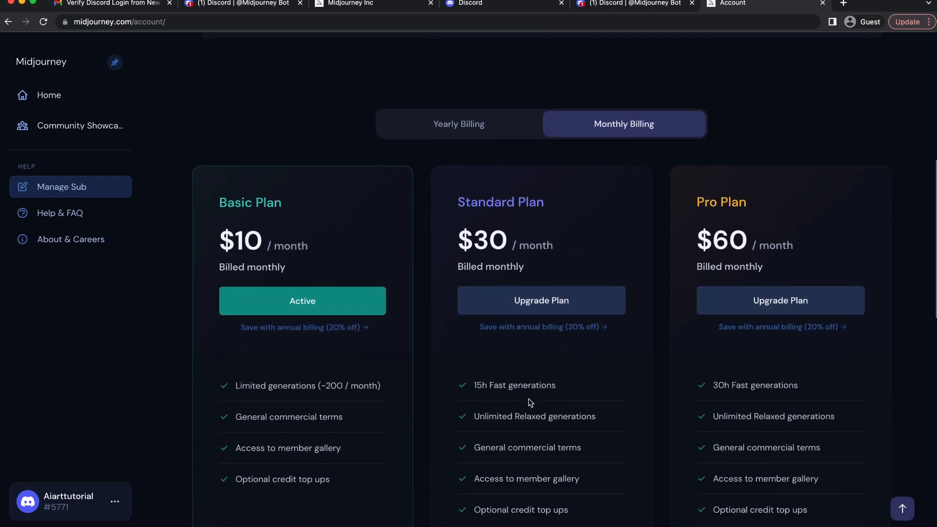
scroll("down", 3)
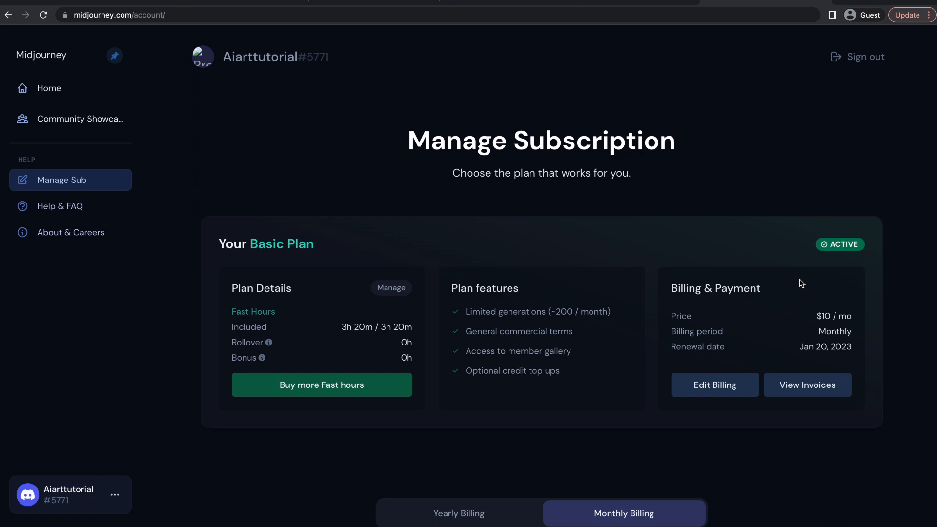
mouse_move(203, 400)
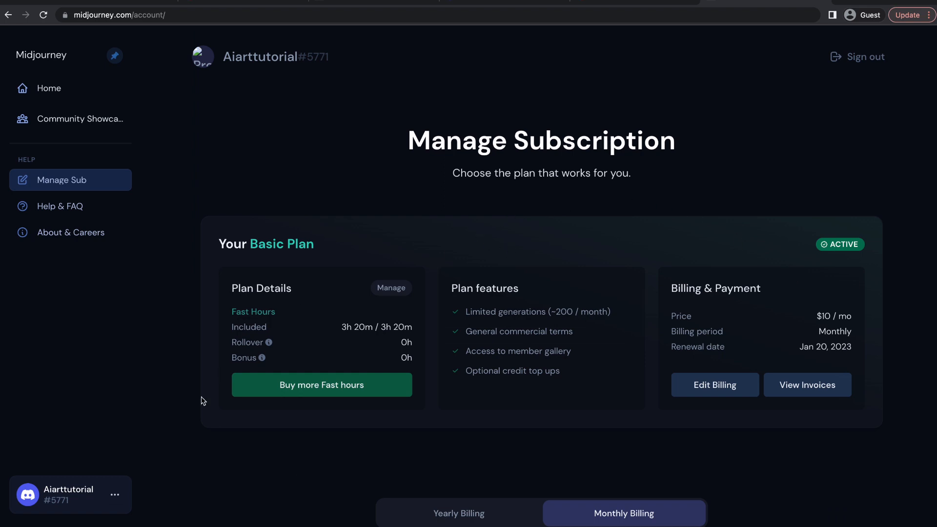
Go to the account's Home gallery and browse the generated images
left_click(115, 496)
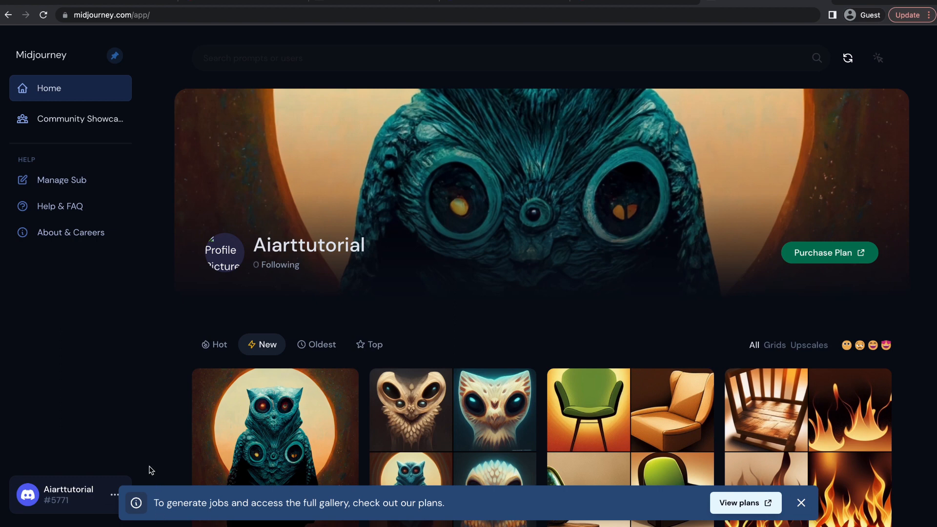
mouse_move(159, 377)
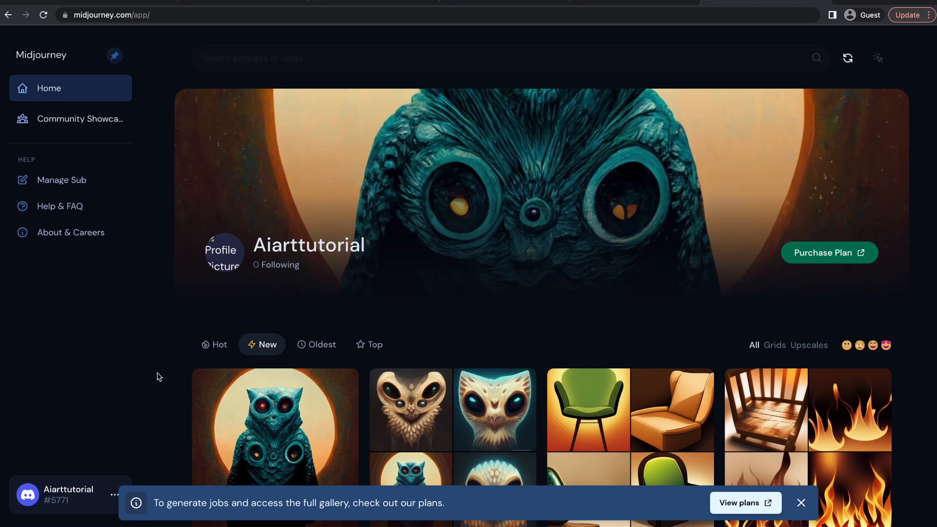
scroll("down", 3)
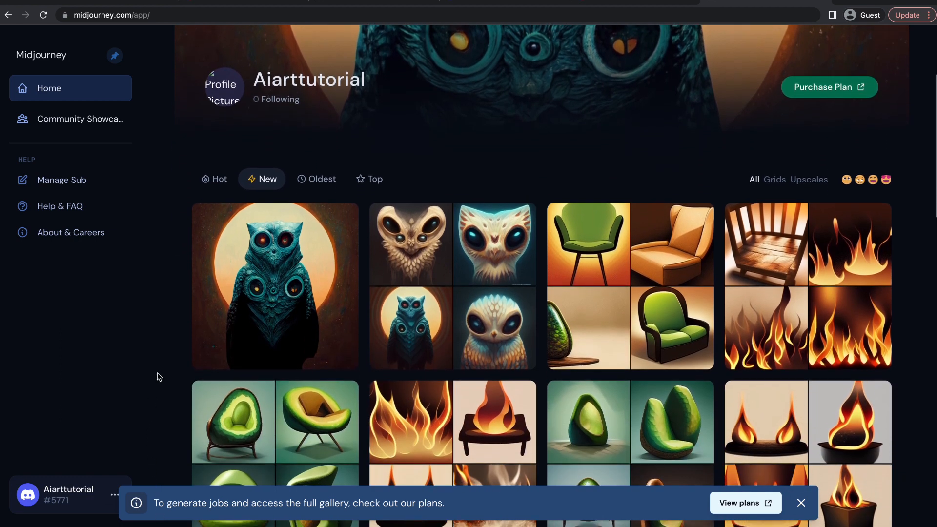
left_click(219, 179)
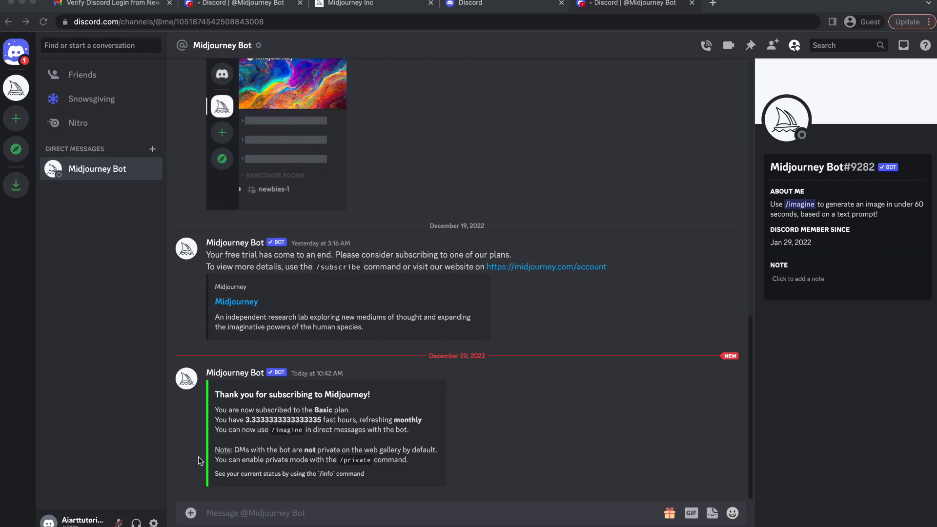
mouse_move(200, 441)
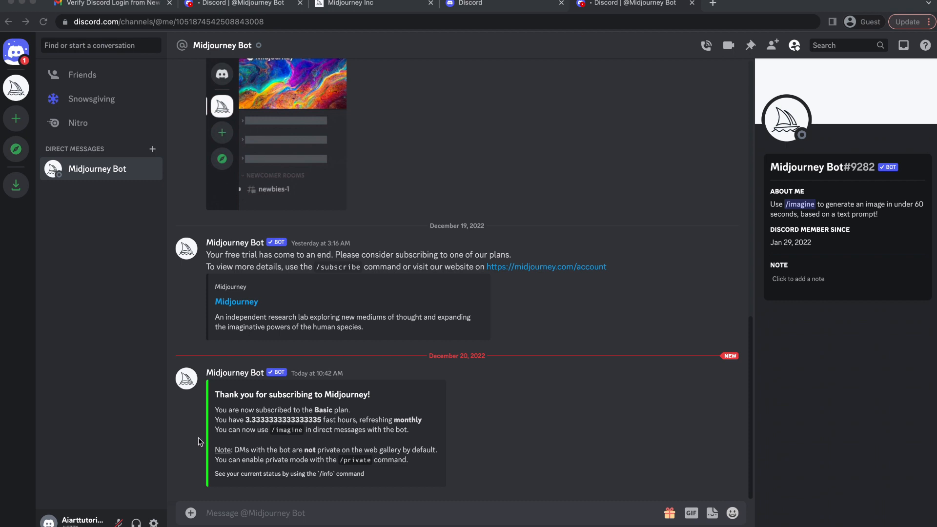
mouse_move(251, 405)
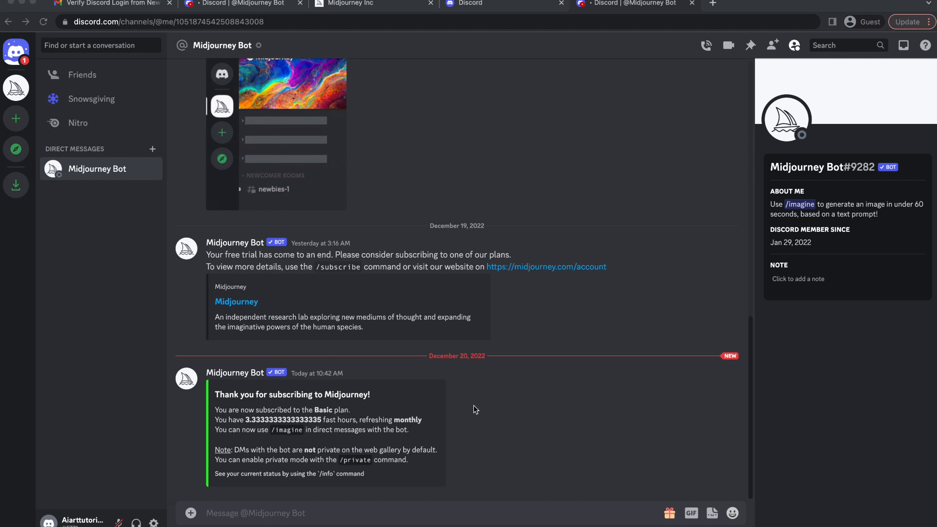
mouse_move(475, 427)
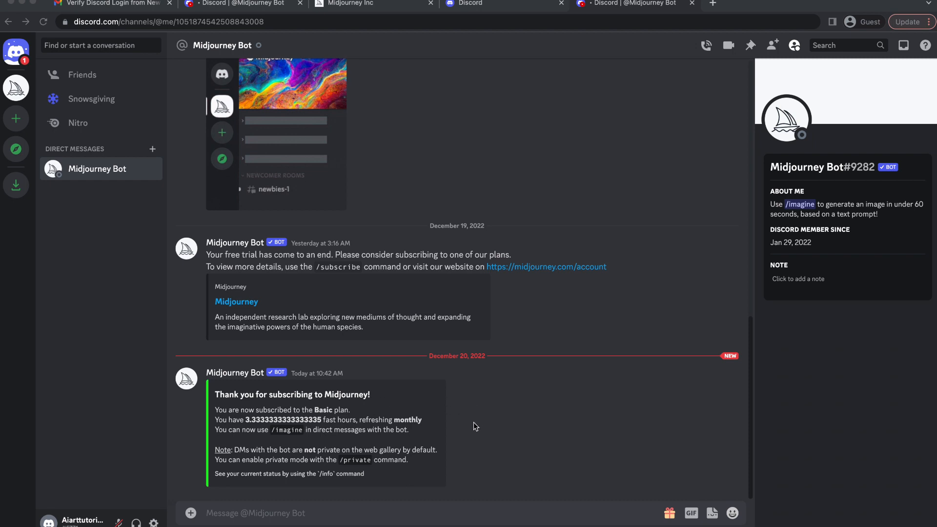
mouse_move(223, 440)
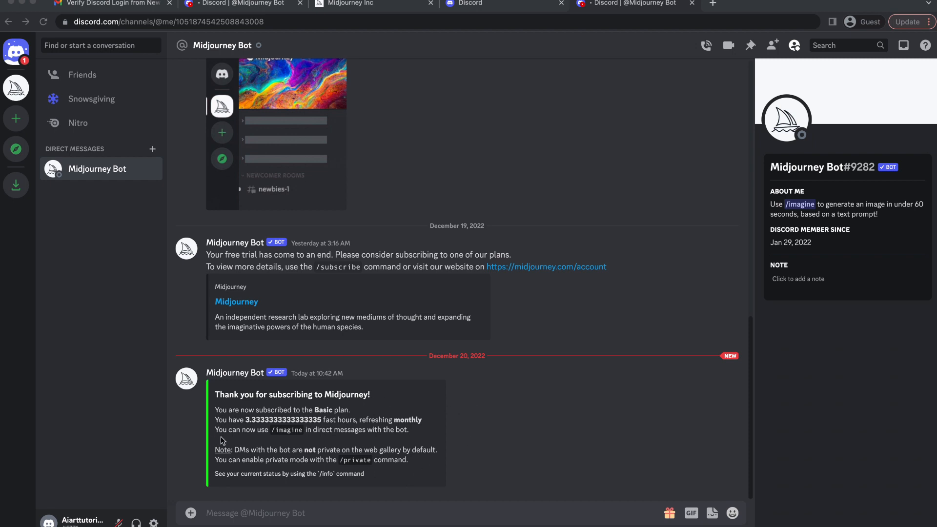
mouse_move(369, 442)
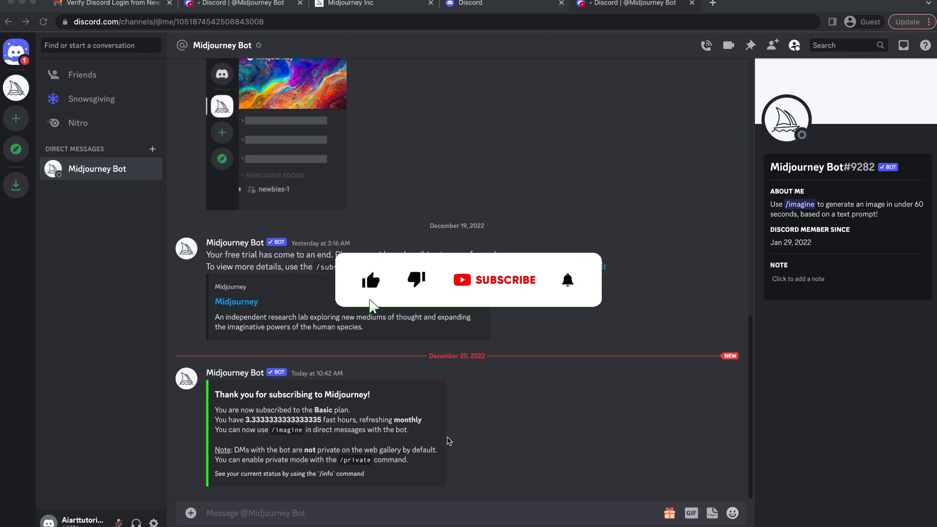
Open the Midjourney Bot direct message confirming the Basic monthly subscription
left_click(508, 280)
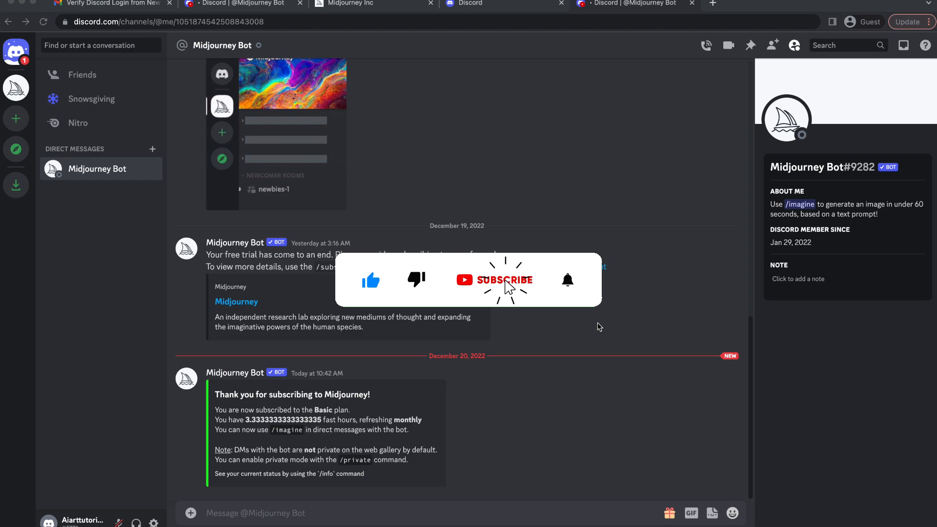